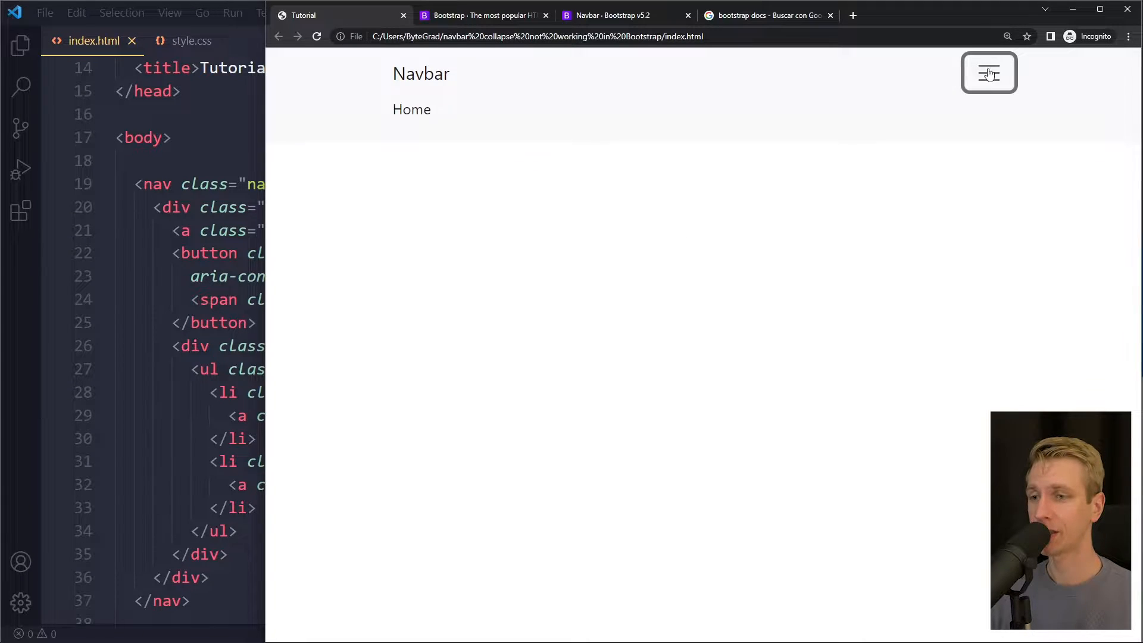
Collapse the test page's navbar with the hamburger toggler, hiding the Home link.
{"action": "left_click", "coordinate": [988, 72]}
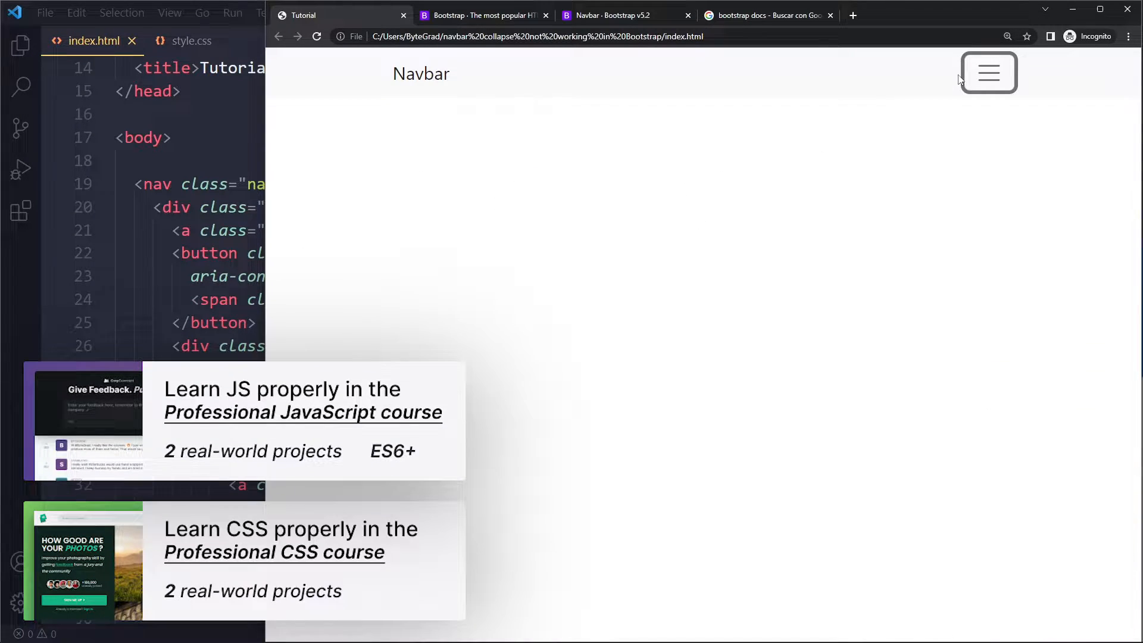
{"action": "mouse_move", "coordinate": [286, 275]}
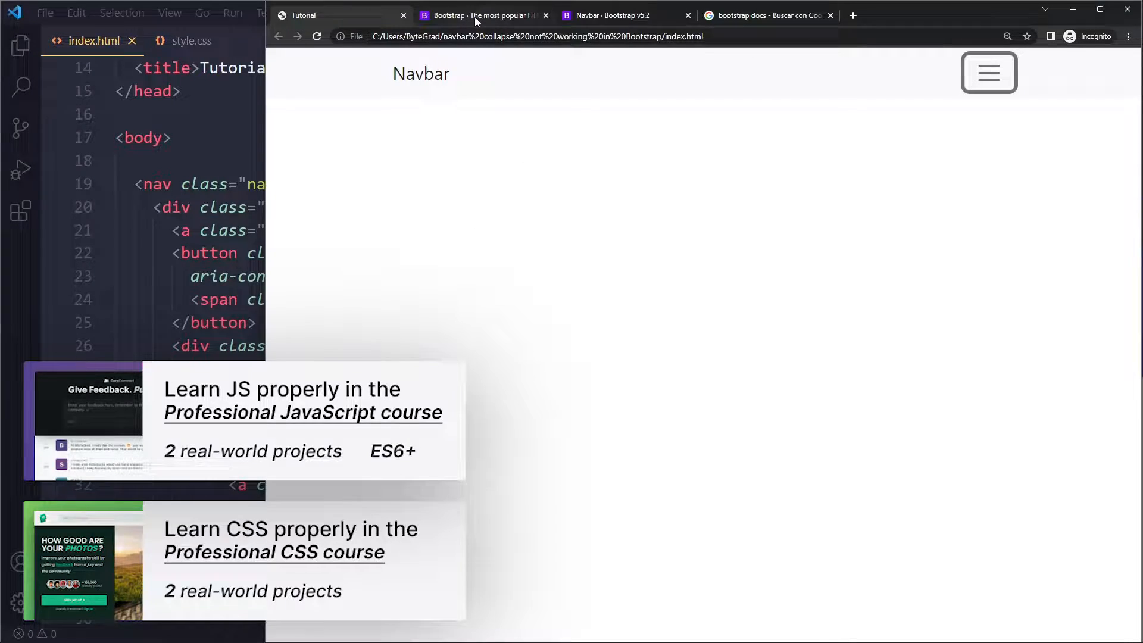
Open the Bootstrap site from the search results, close the duplicate tab, and scroll down.
{"action": "left_click", "coordinate": [484, 14]}
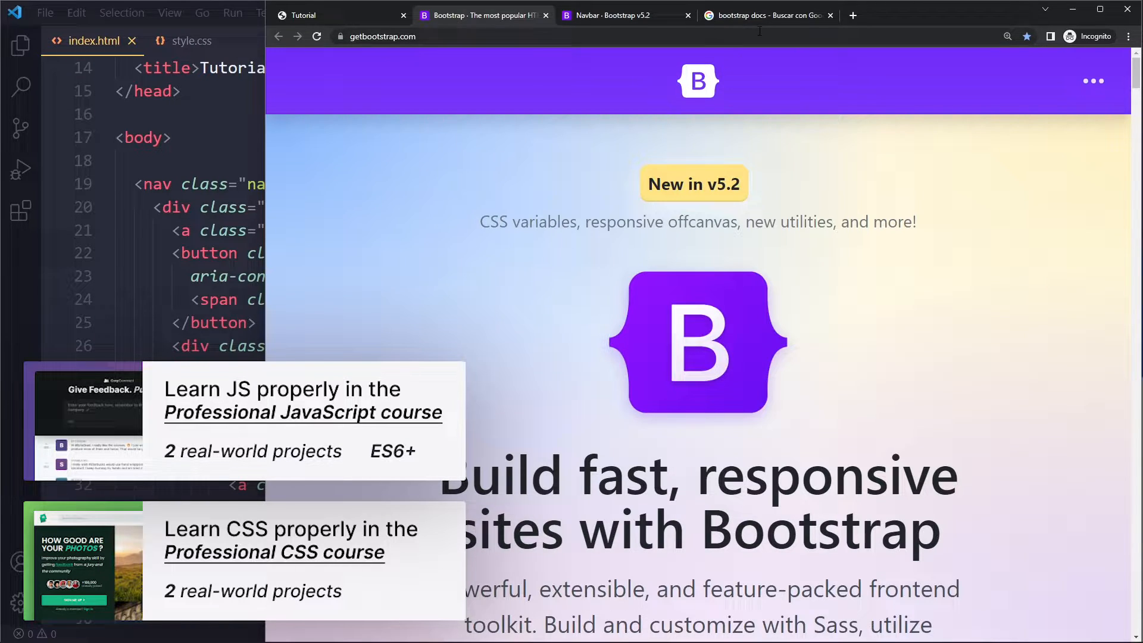
{"action": "left_click", "coordinate": [766, 14]}
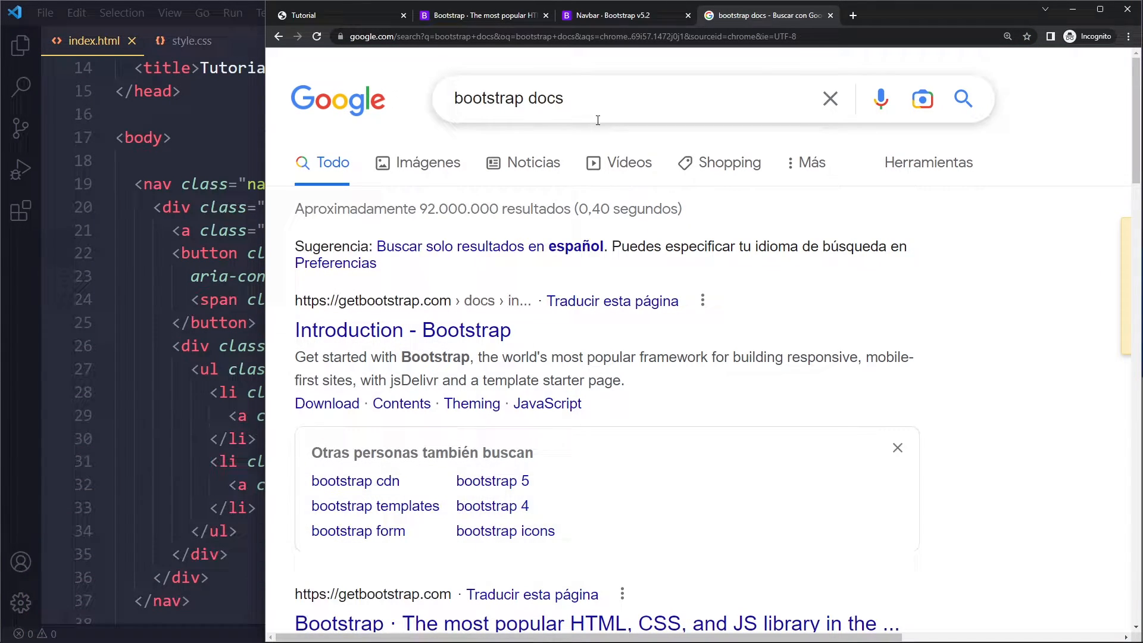
{"action": "left_click", "coordinate": [403, 329]}
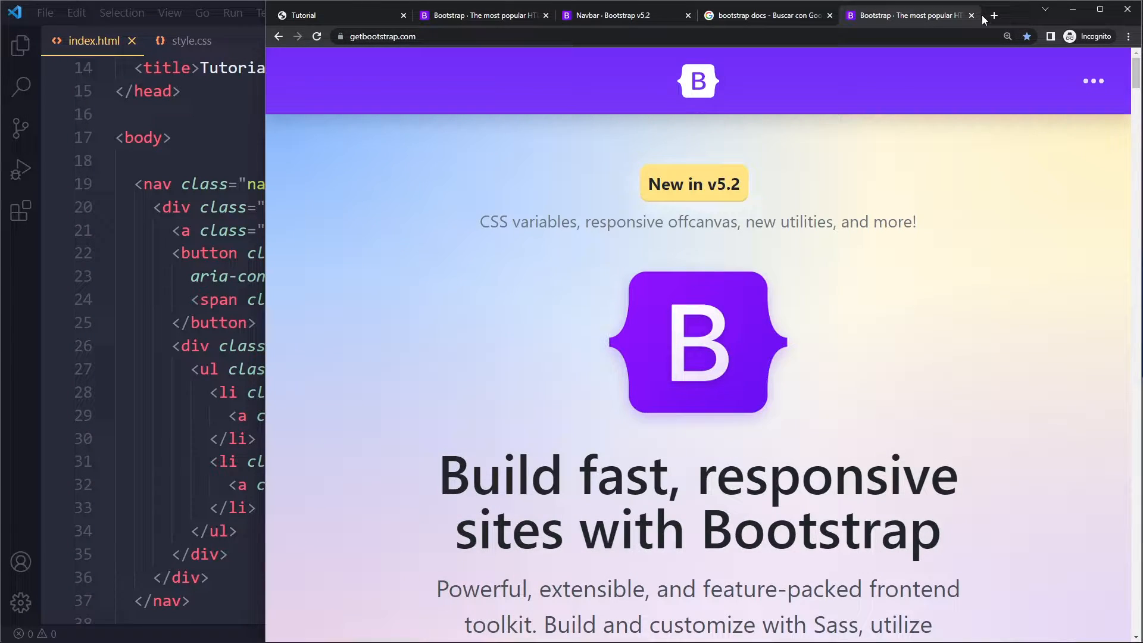
{"action": "left_click", "coordinate": [971, 14]}
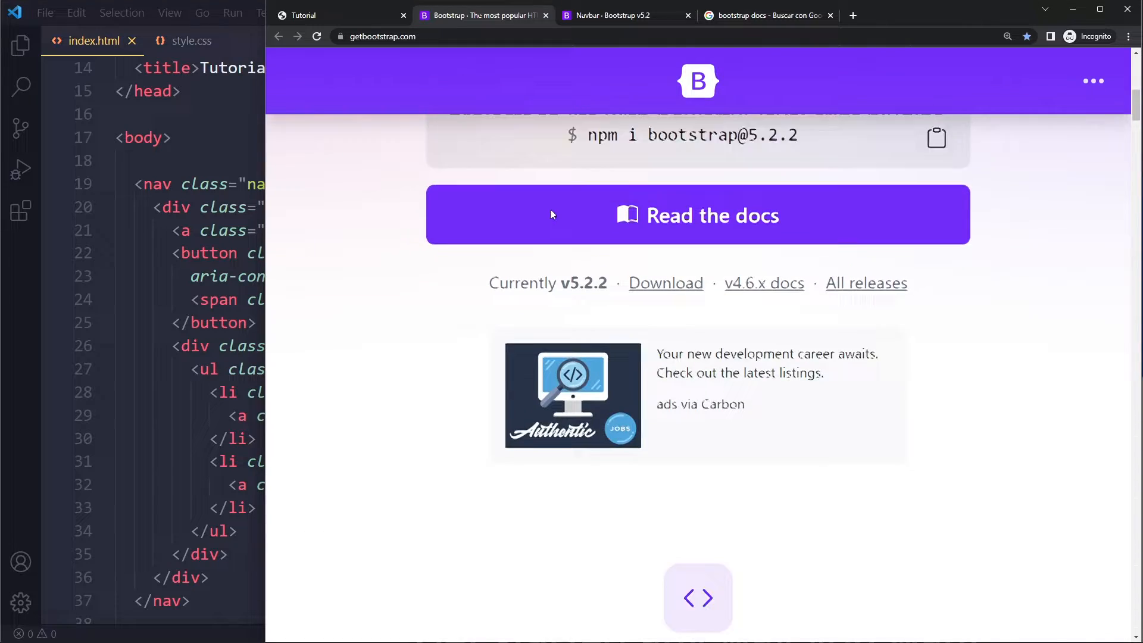
{"action": "scroll", "scroll_direction": "down", "scroll_amount": 3}
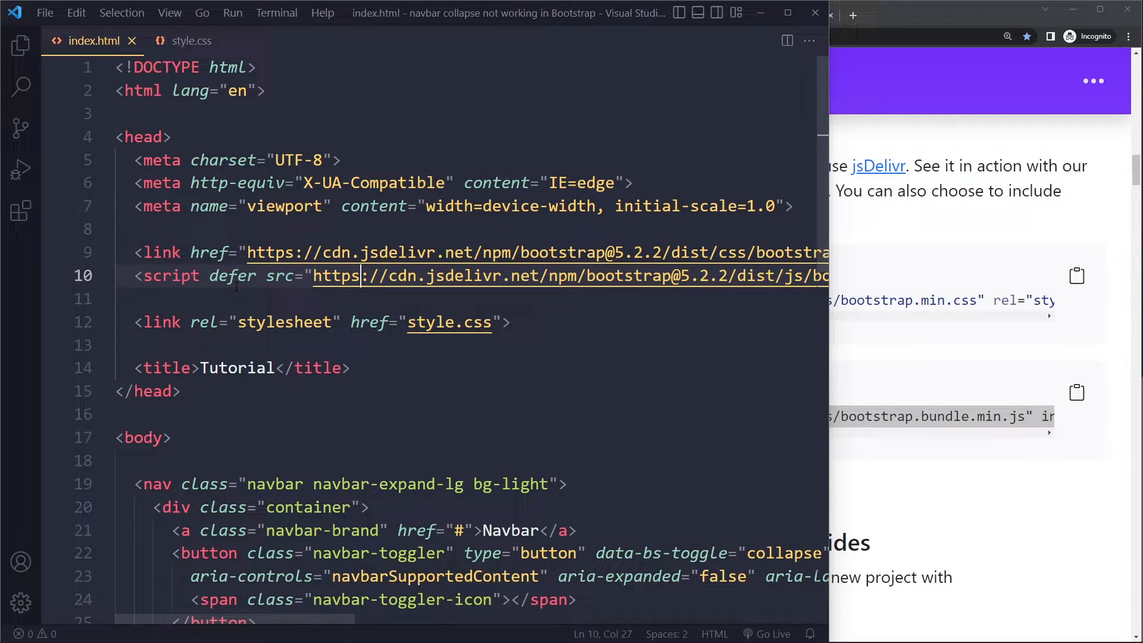
Select the defer attribute on index.html's Bootstrap 5.2.2 bundle script tag.
{"action": "double_click", "coordinate": [232, 276]}
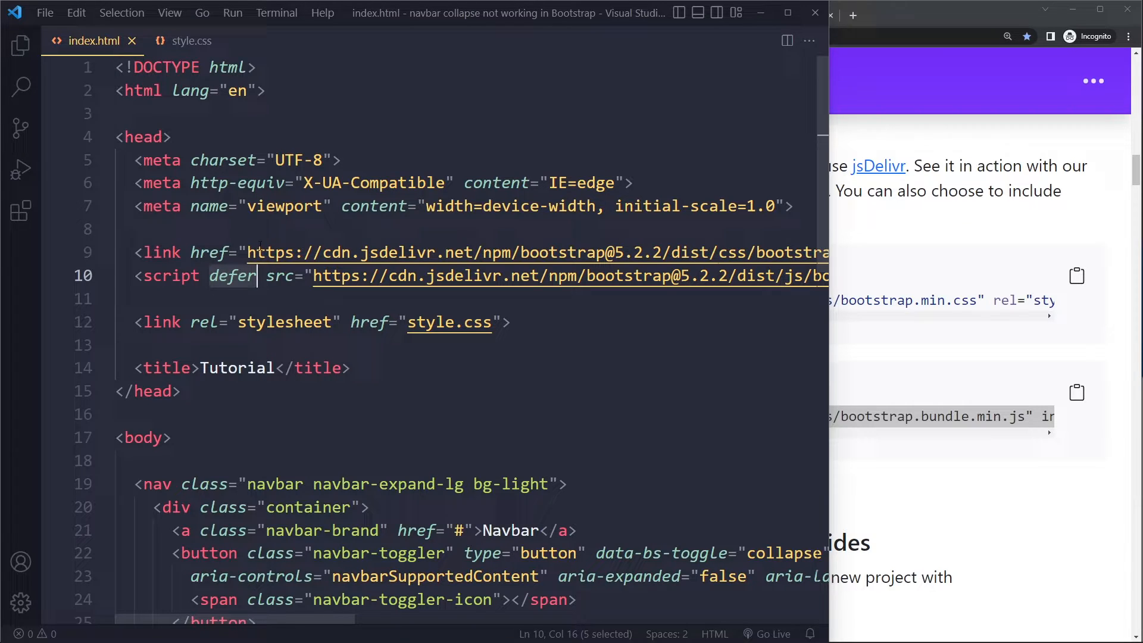
{"action": "mouse_move", "coordinate": [279, 304]}
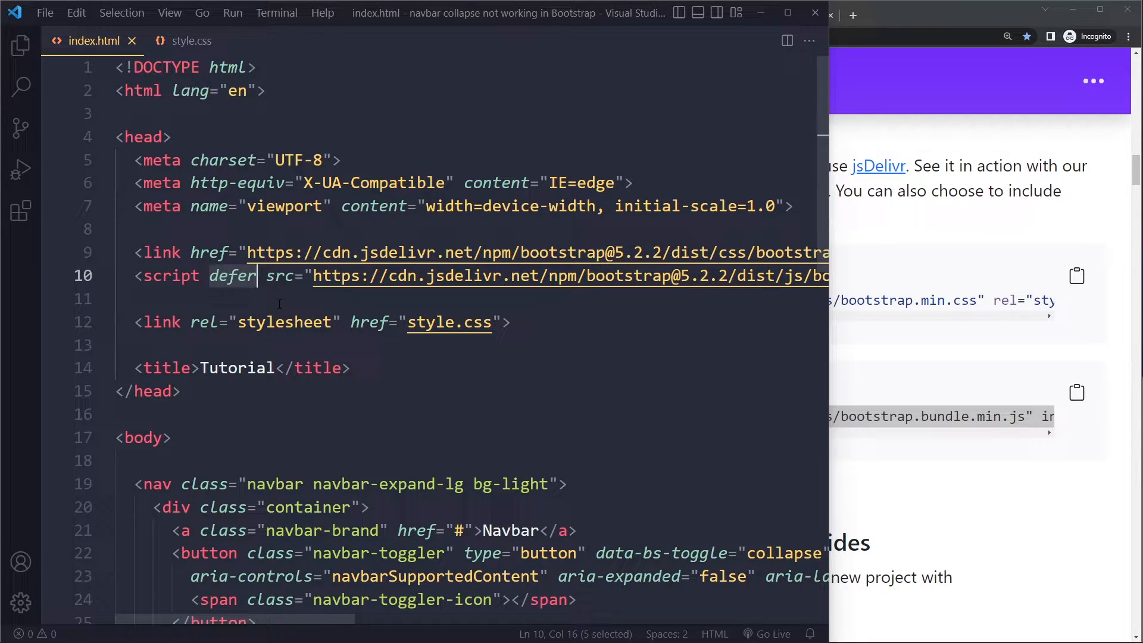
{"action": "left_click", "coordinate": [360, 275]}
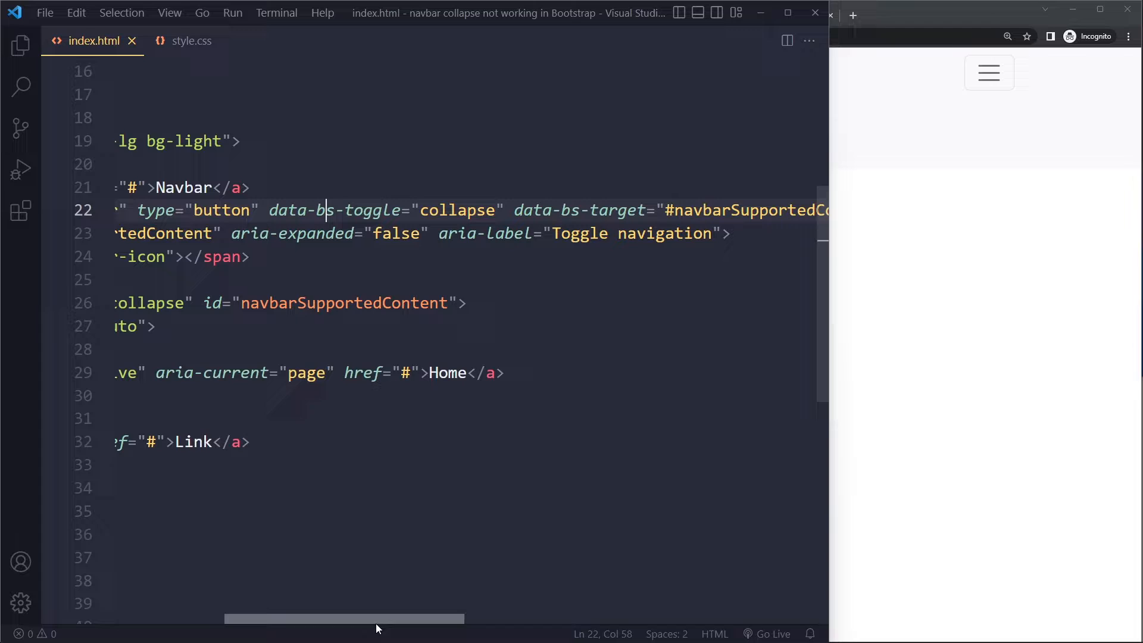
Inspect the toggler's data-bs-toggle and data-bs-target attributes on line 22.
{"action": "left_click", "coordinate": [598, 210]}
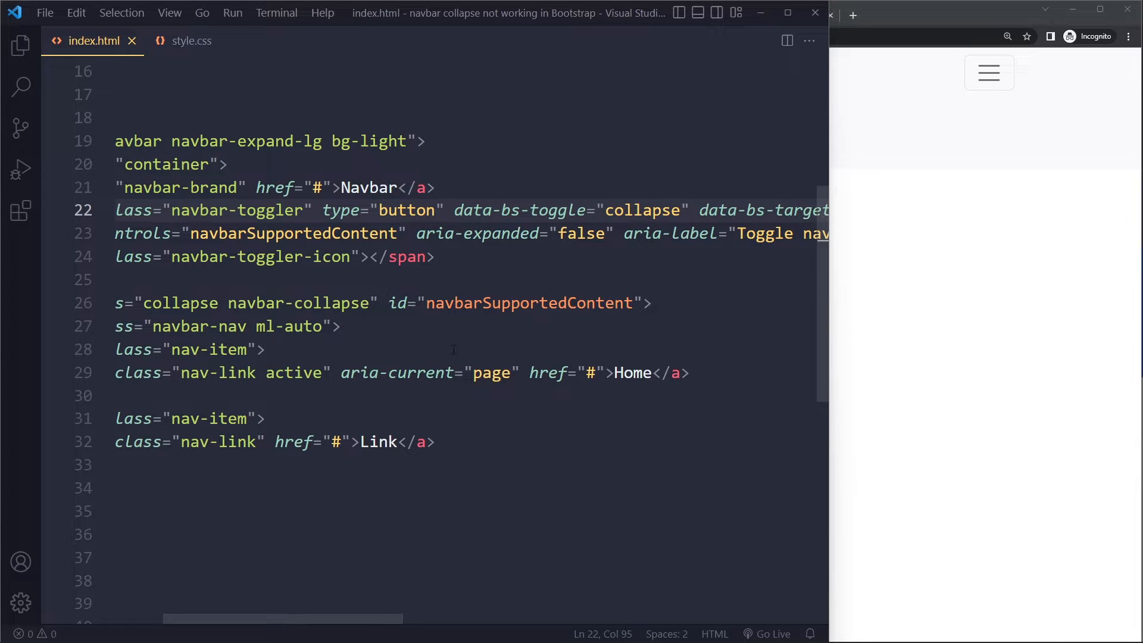
Check that aria-controls navbarSupportedContent matches the collapse div's id.
{"action": "left_click", "coordinate": [531, 303]}
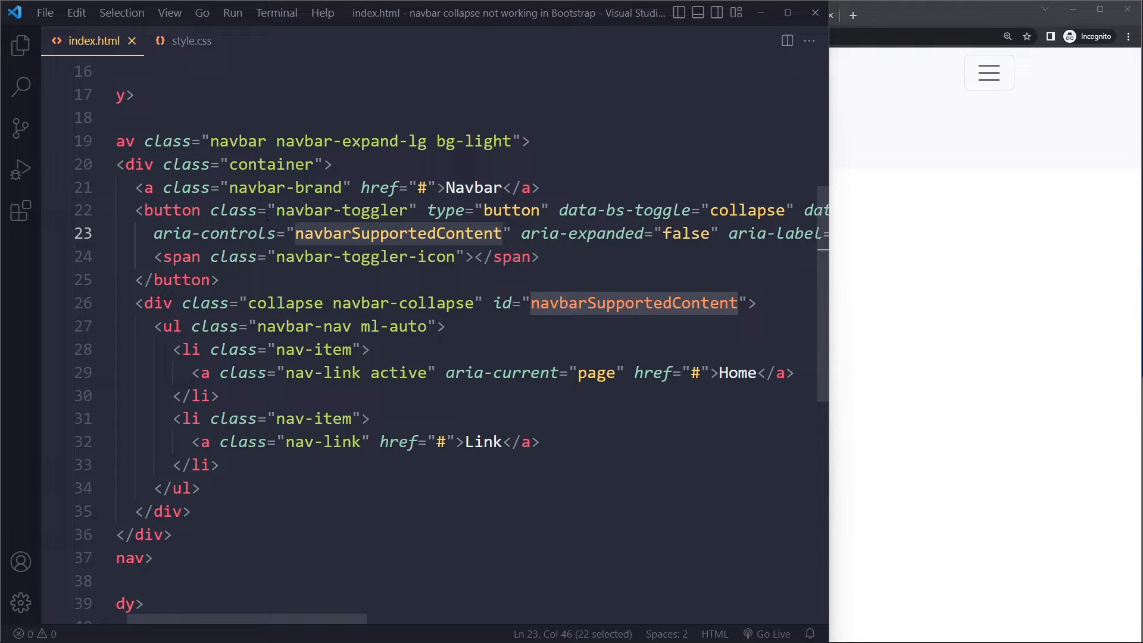
{"action": "left_click", "coordinate": [205, 280]}
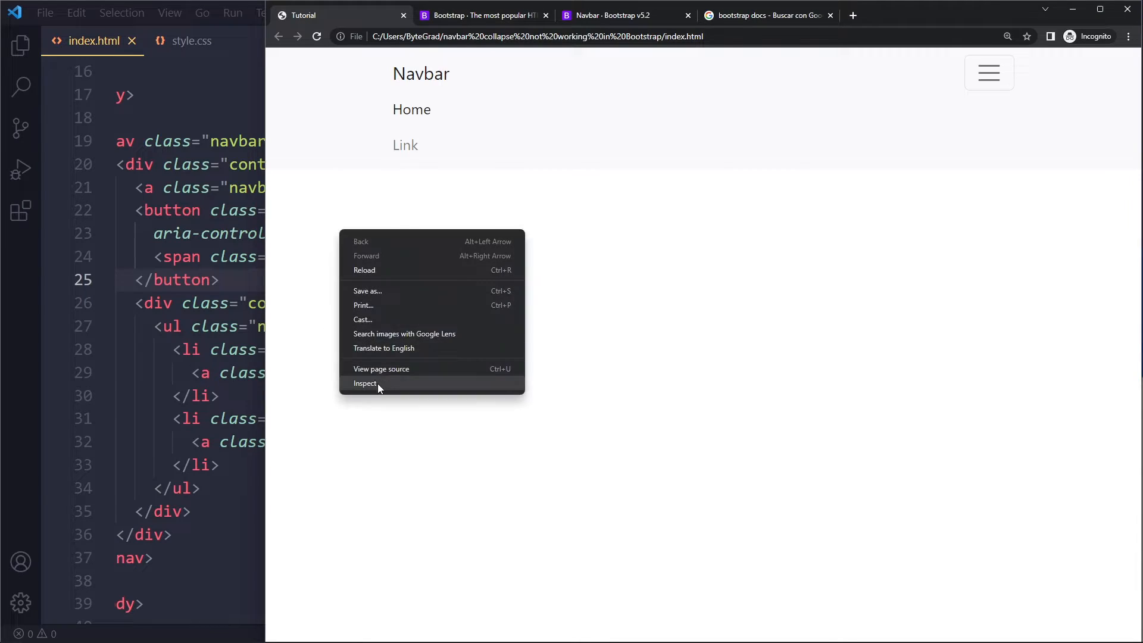
Open Chrome developer tools on the test page and show the Console.
{"action": "left_click", "coordinate": [364, 384]}
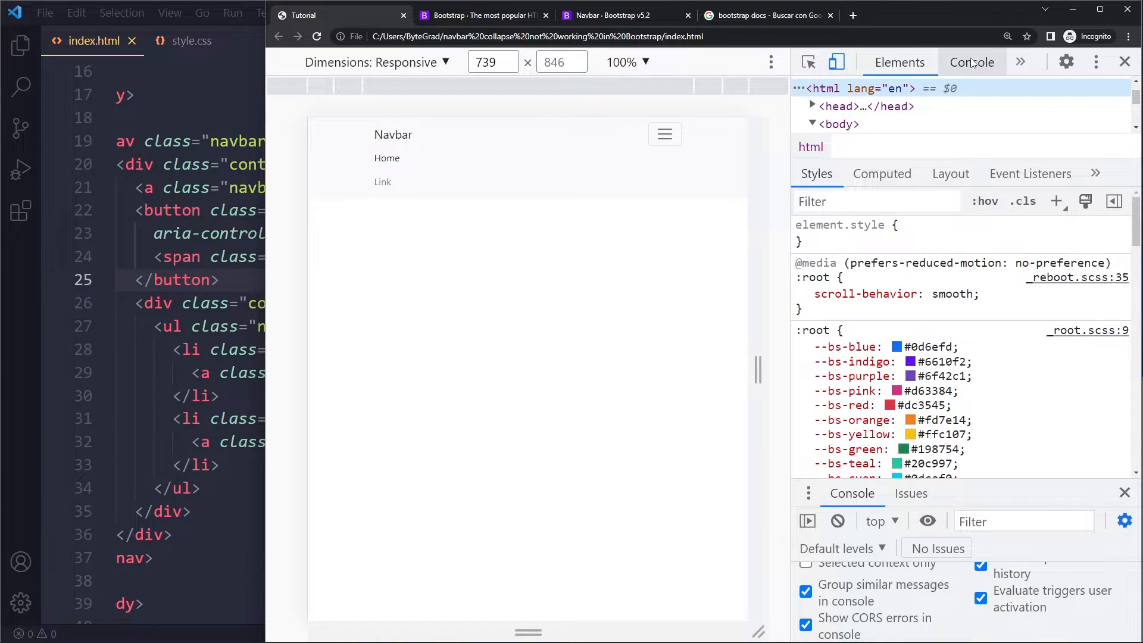
{"action": "left_click", "coordinate": [972, 62]}
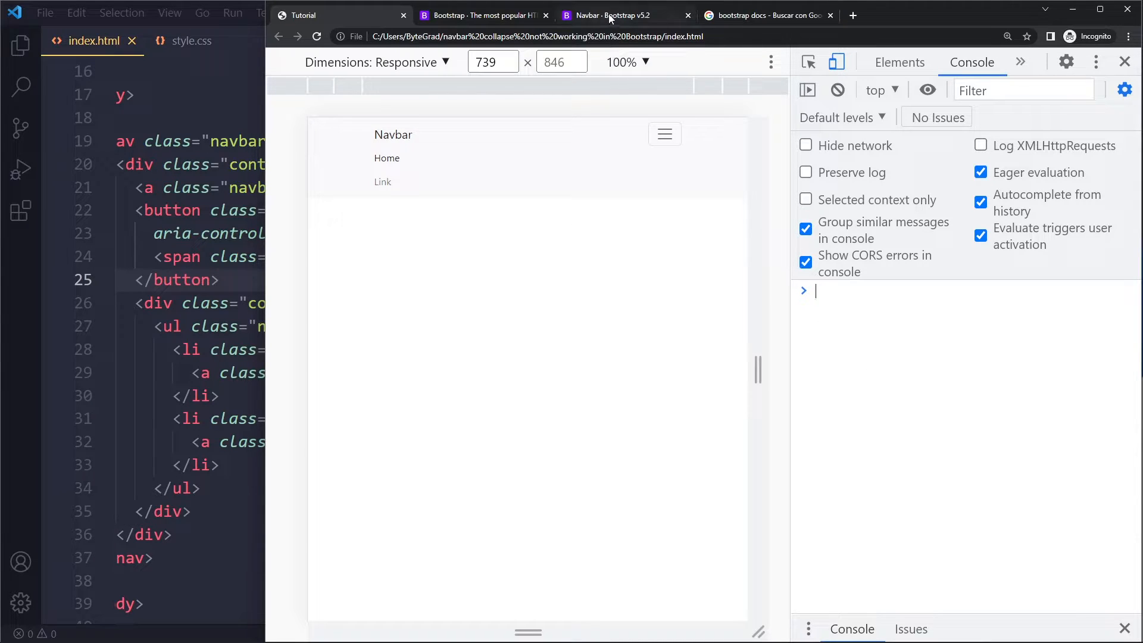
Go to Bootstrap Docs > Components > Navbar and scroll to the Supported content example code.
{"action": "left_click", "coordinate": [615, 15]}
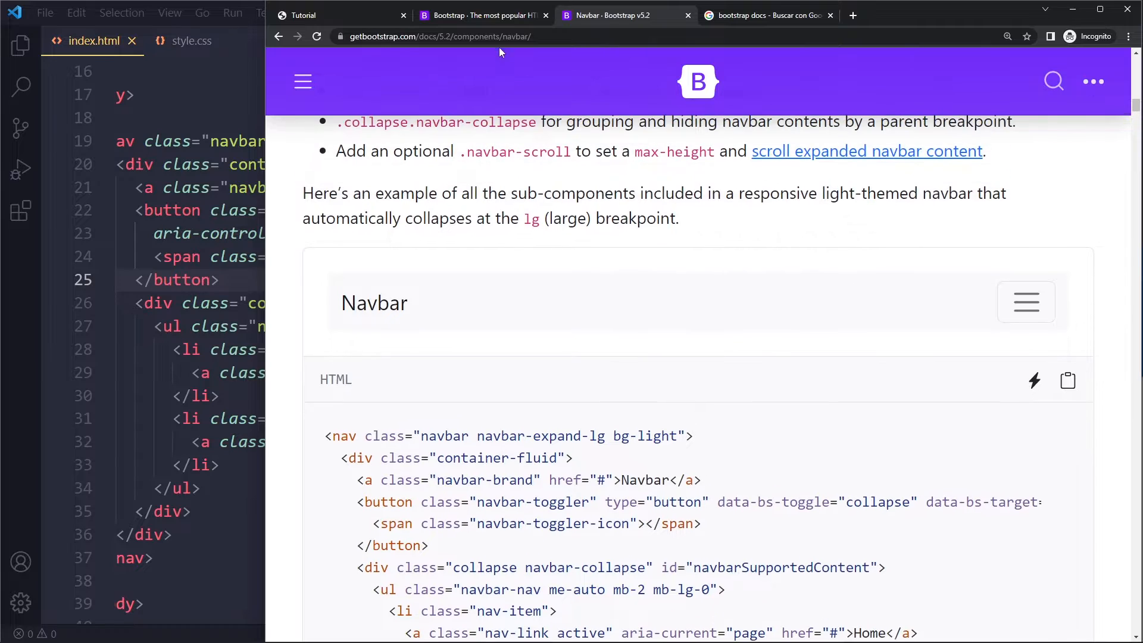
{"action": "left_click", "coordinate": [302, 81]}
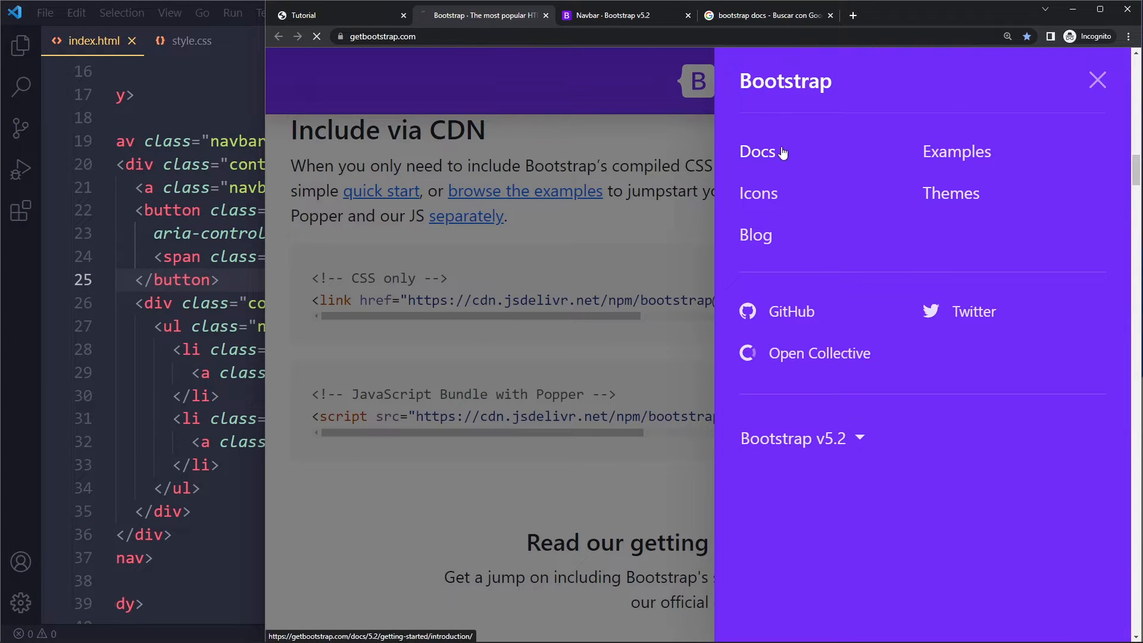
{"action": "left_click", "coordinate": [758, 152]}
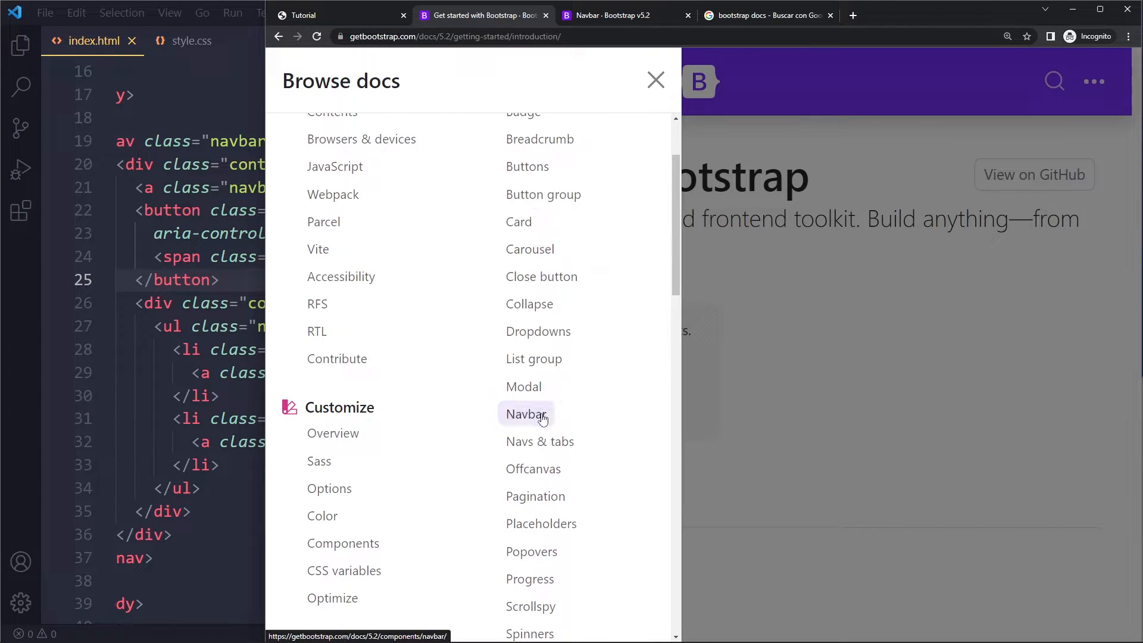
{"action": "left_click", "coordinate": [523, 414]}
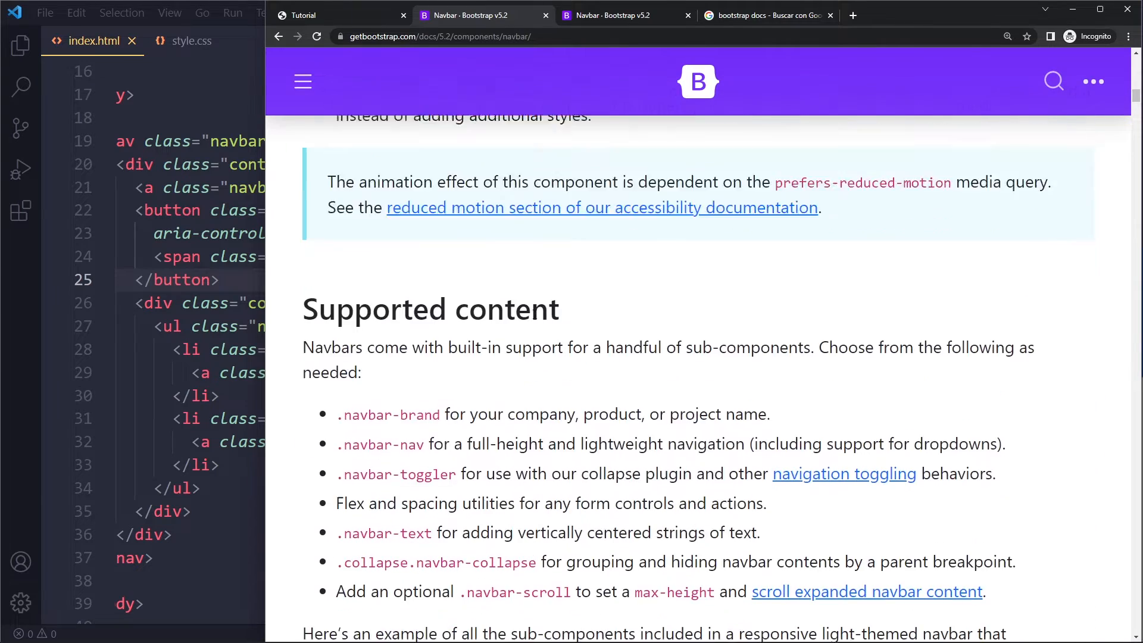
{"action": "scroll", "scroll_direction": "down", "scroll_amount": 3}
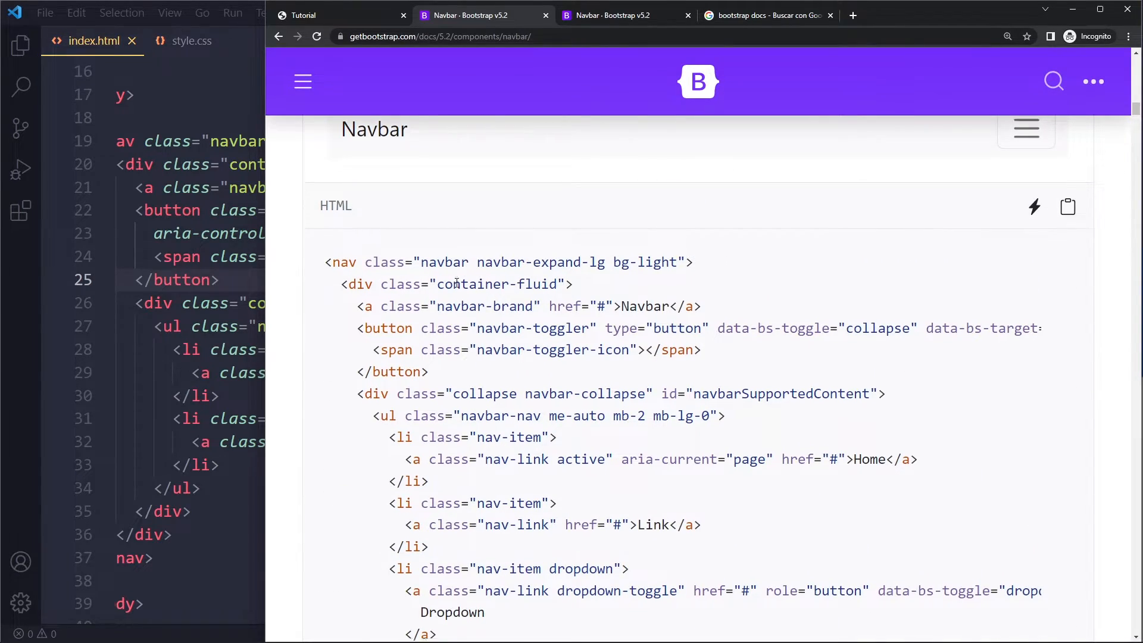
{"action": "scroll", "scroll_direction": "down", "scroll_amount": 3}
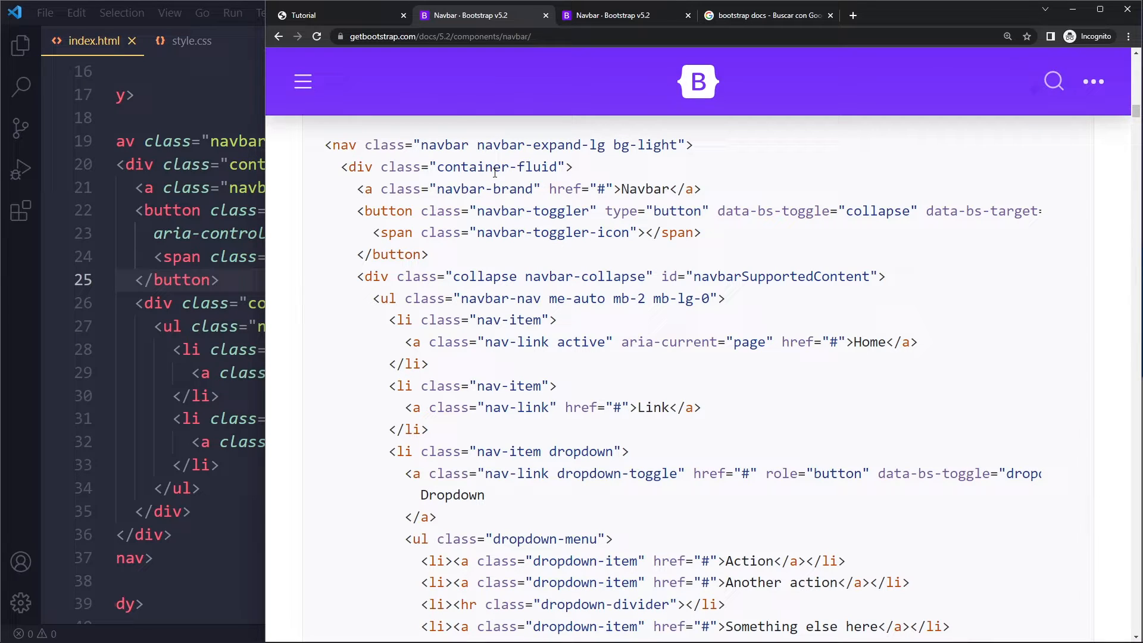
{"action": "scroll", "scroll_direction": "down", "scroll_amount": 3}
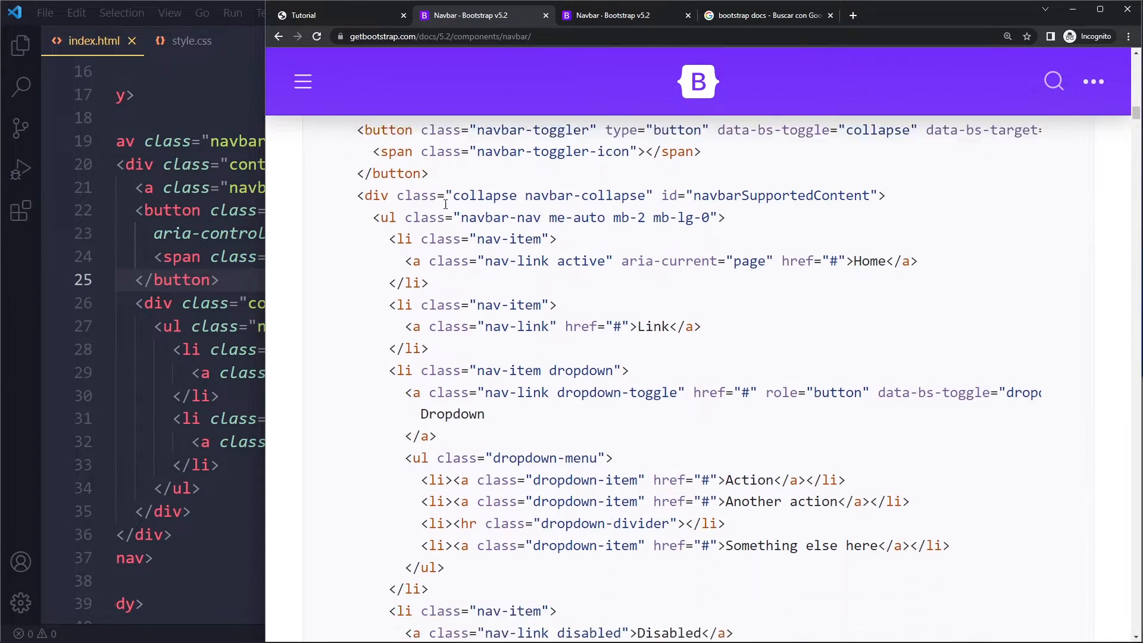
{"action": "scroll", "scroll_direction": "down", "scroll_amount": 3}
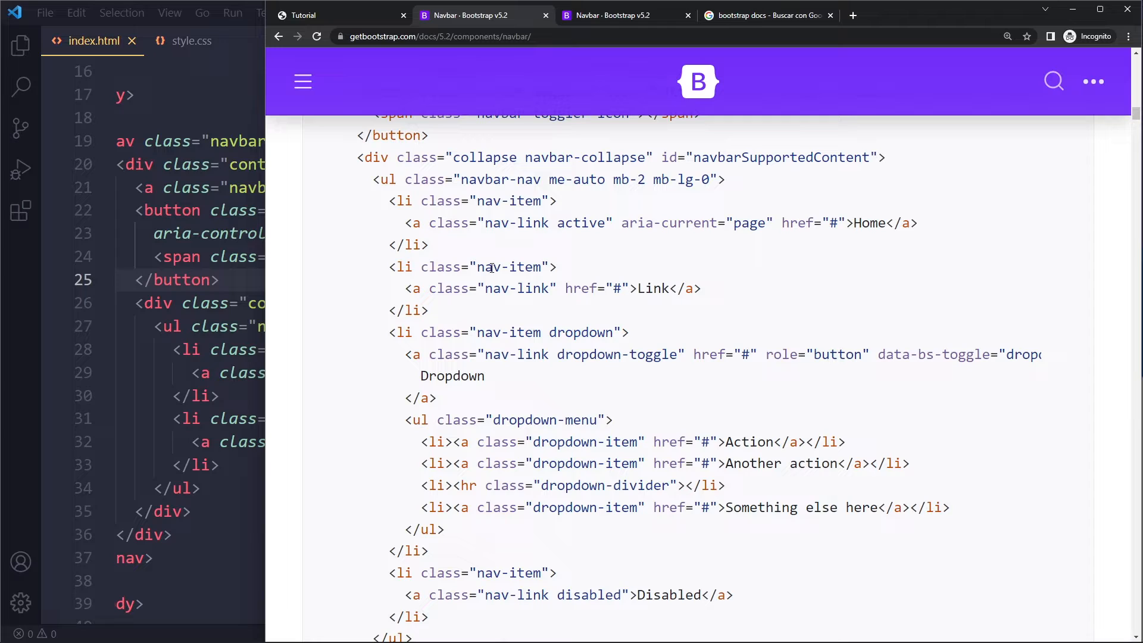
{"action": "scroll", "scroll_direction": "up", "scroll_amount": 3}
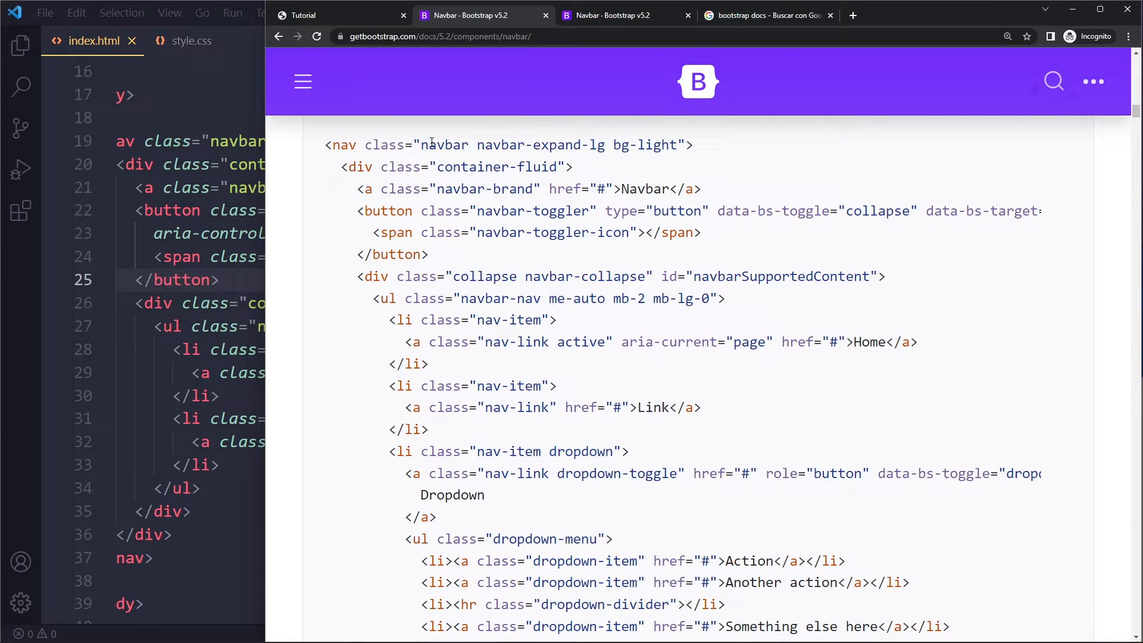
{"action": "scroll", "scroll_direction": "up", "scroll_amount": 3}
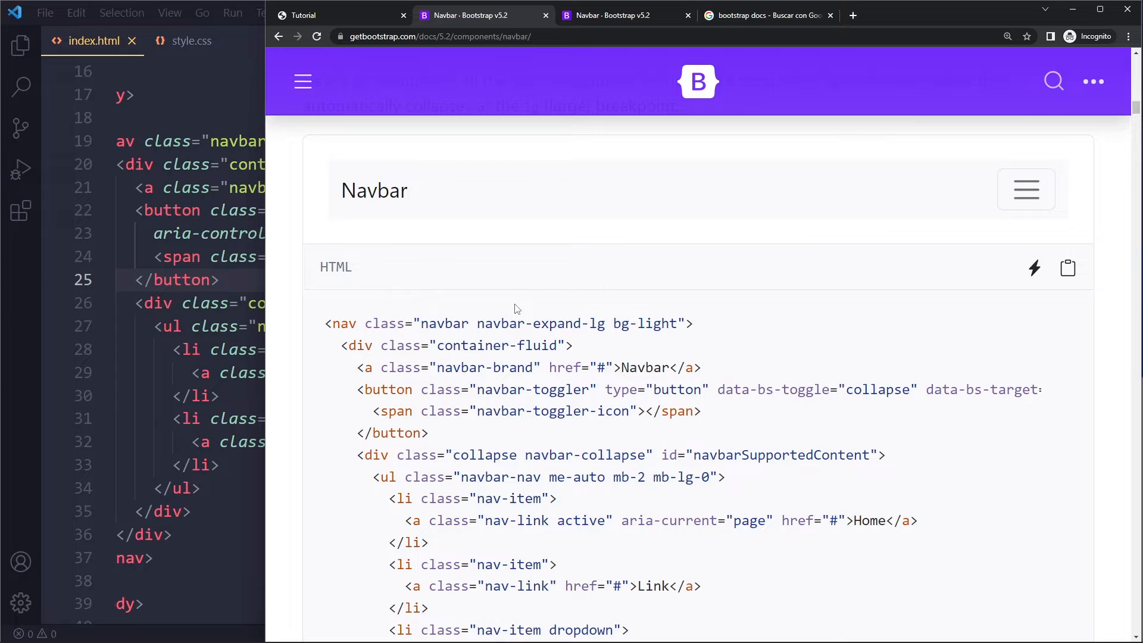
{"action": "mouse_move", "coordinate": [421, 288]}
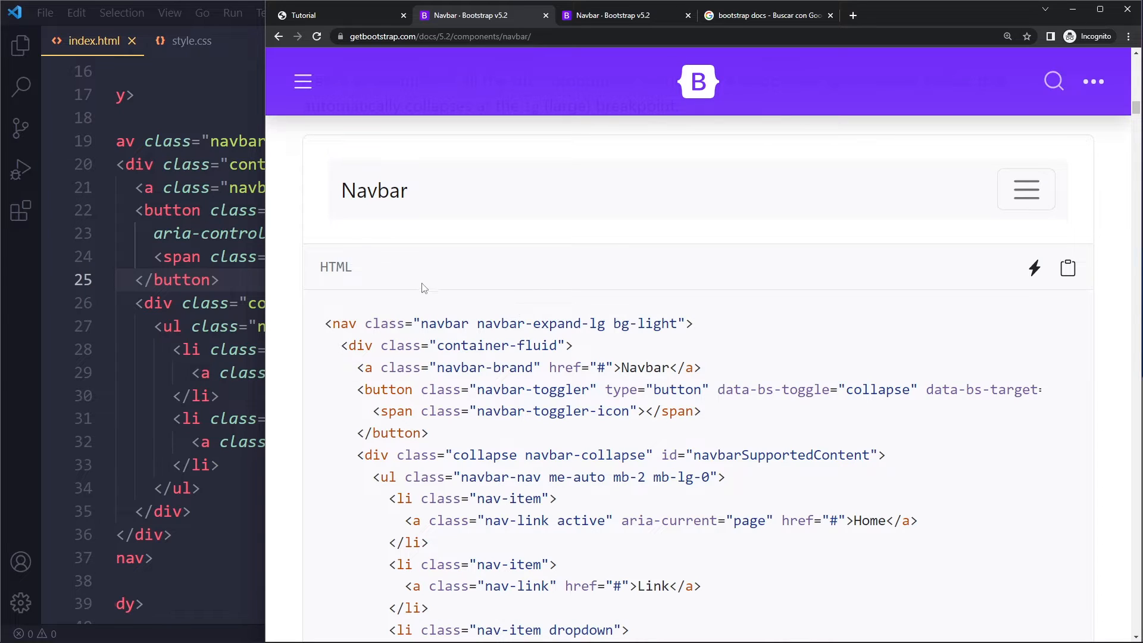
{"action": "mouse_move", "coordinate": [415, 267]}
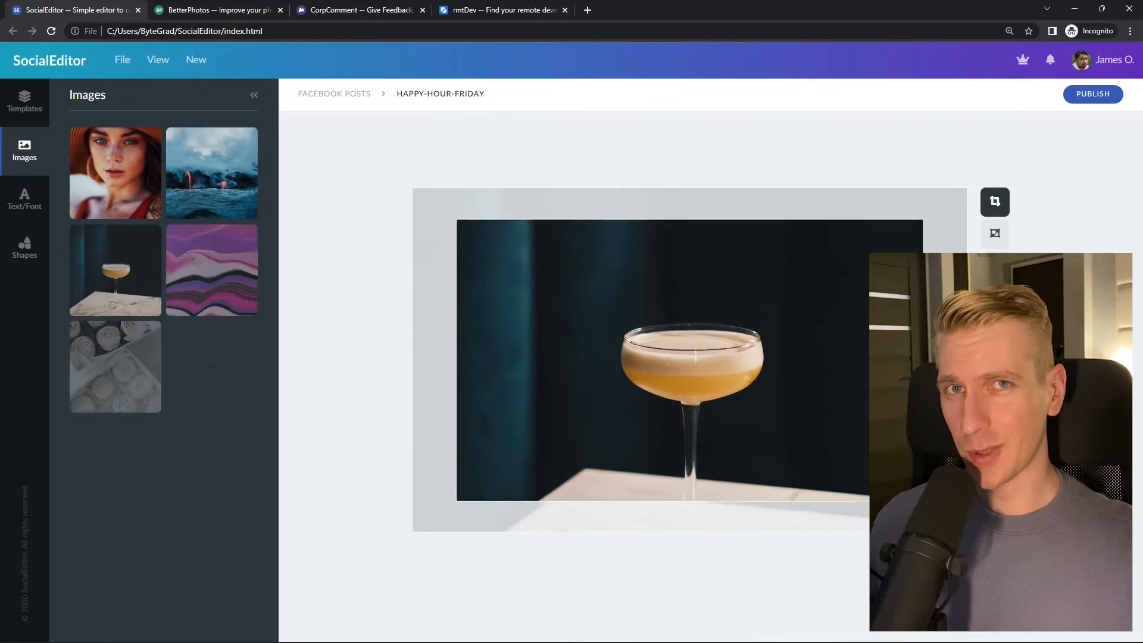
Search rmtDev for 'react developer', then switch to the BetterPhotos tab.
{"action": "left_click", "coordinate": [215, 10]}
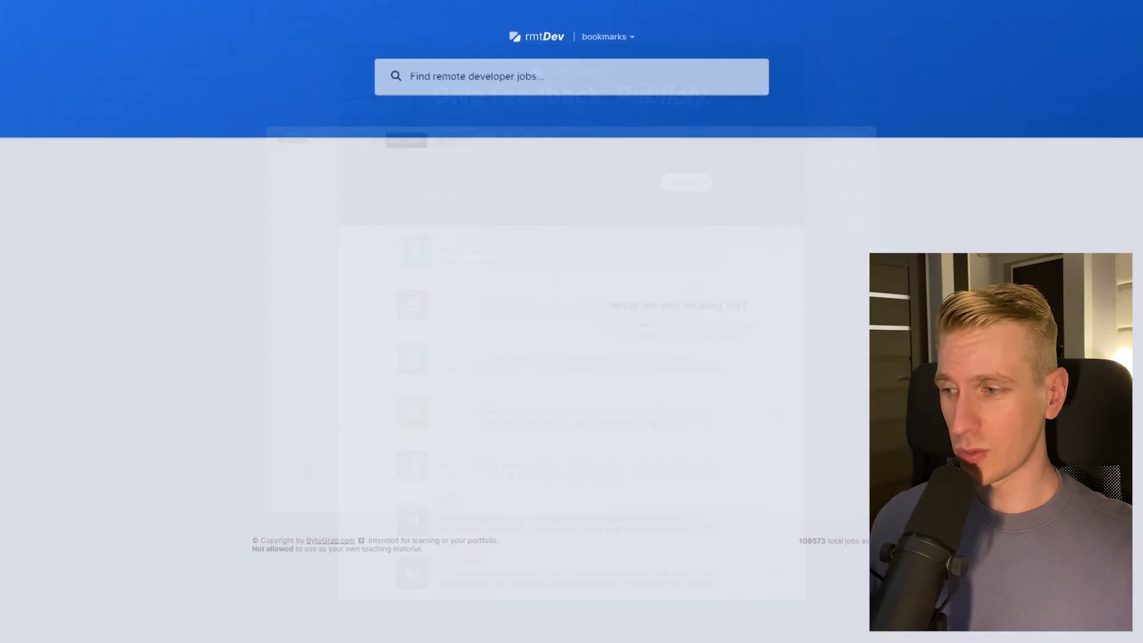
{"action": "type", "text": "react developer"}
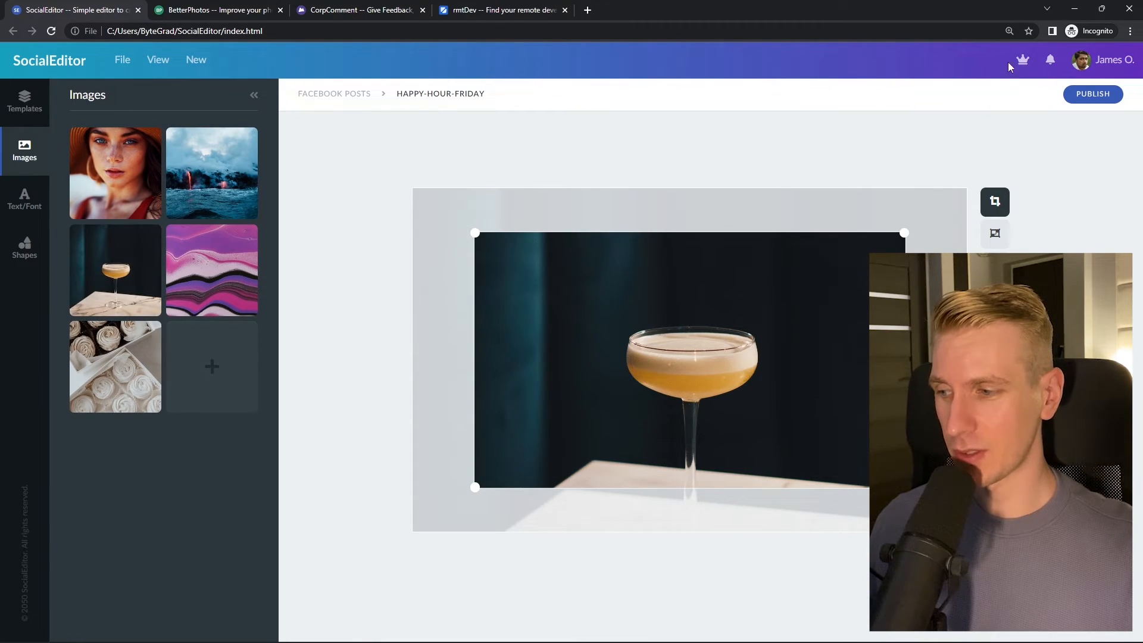
{"action": "left_click", "coordinate": [215, 9]}
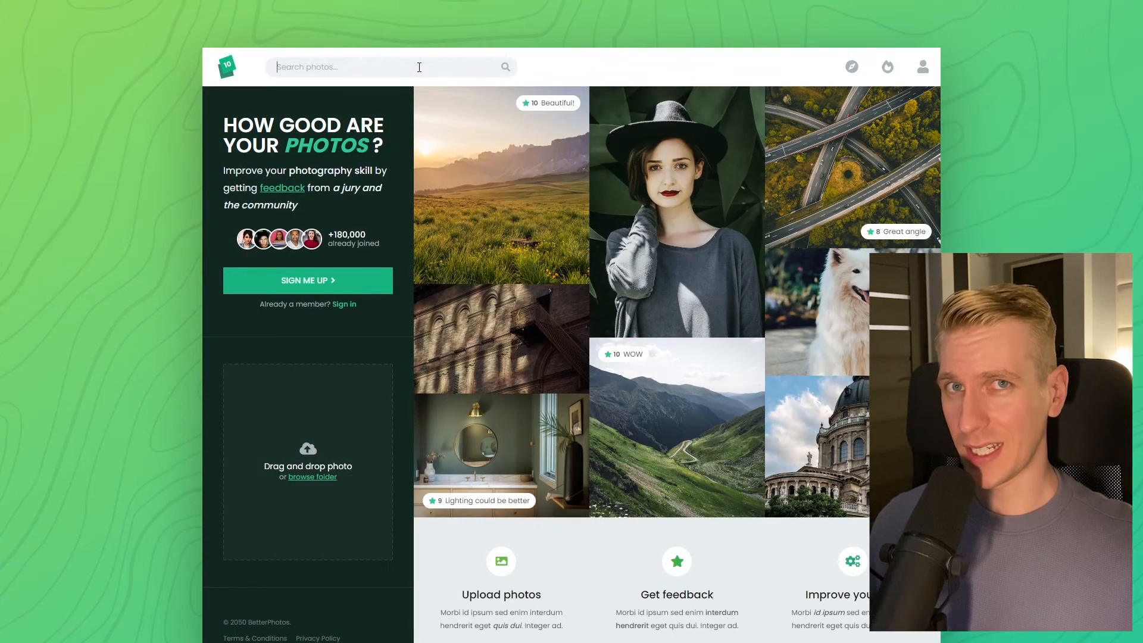
{"action": "mouse_move", "coordinate": [923, 66]}
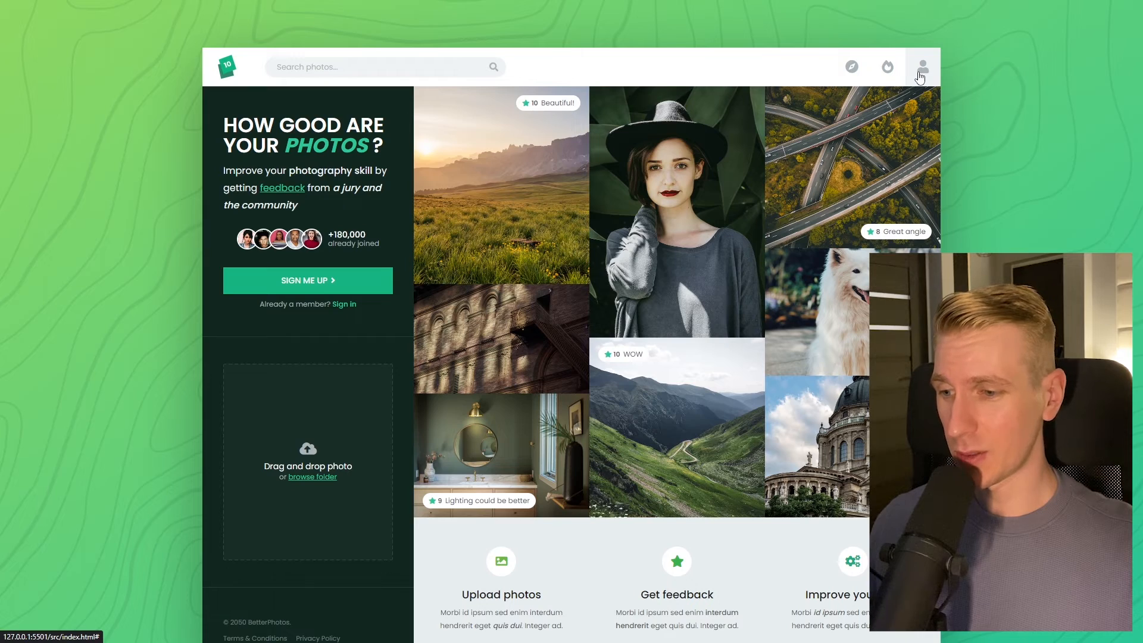
{"action": "mouse_move", "coordinate": [368, 414]}
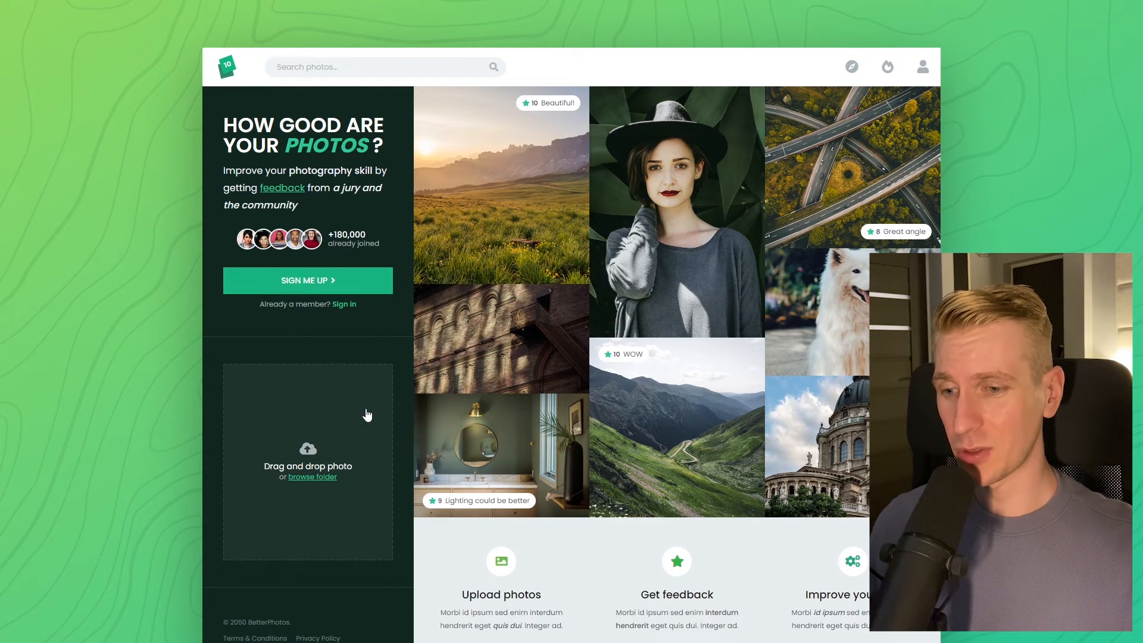